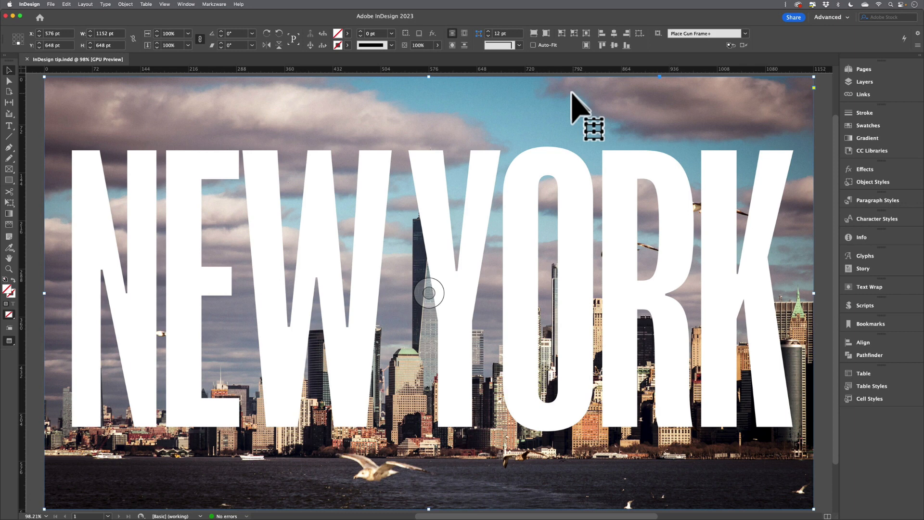
pyautogui.moveTo(553, 176)
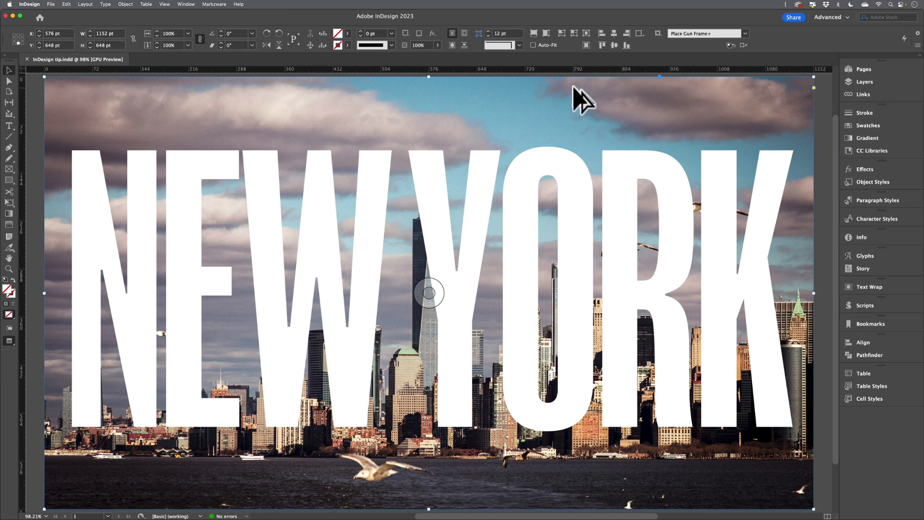
pyautogui.moveTo(582, 121)
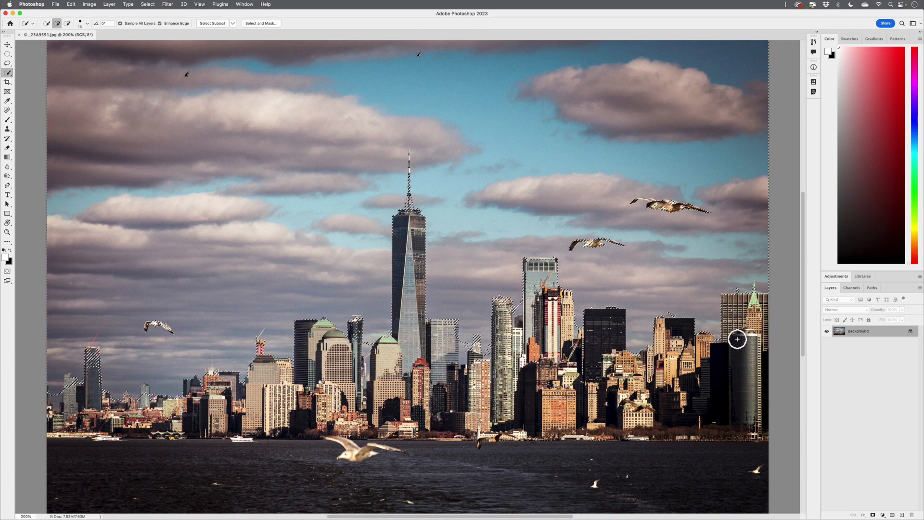
# - Invert the sky selection and copy the buildings and water to Layer 1 with Cmd+J
pyautogui.click(148, 4)
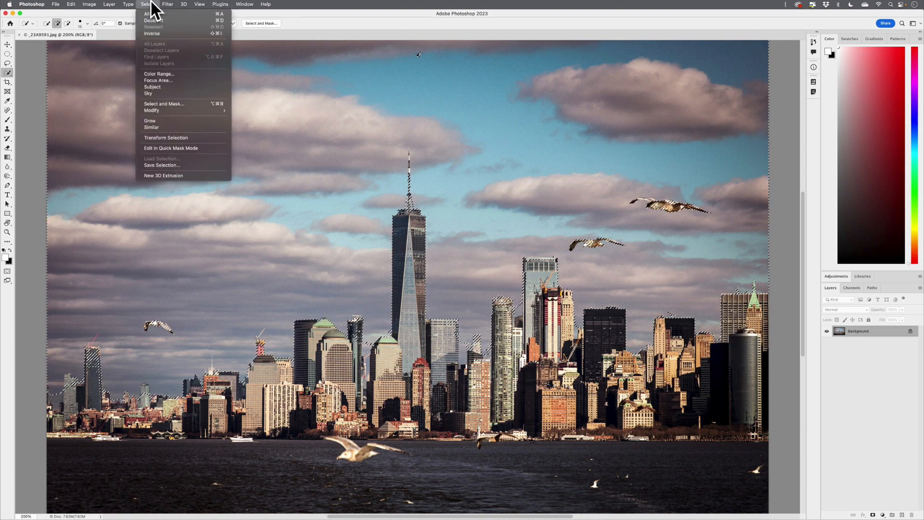
pyautogui.moveTo(151, 33)
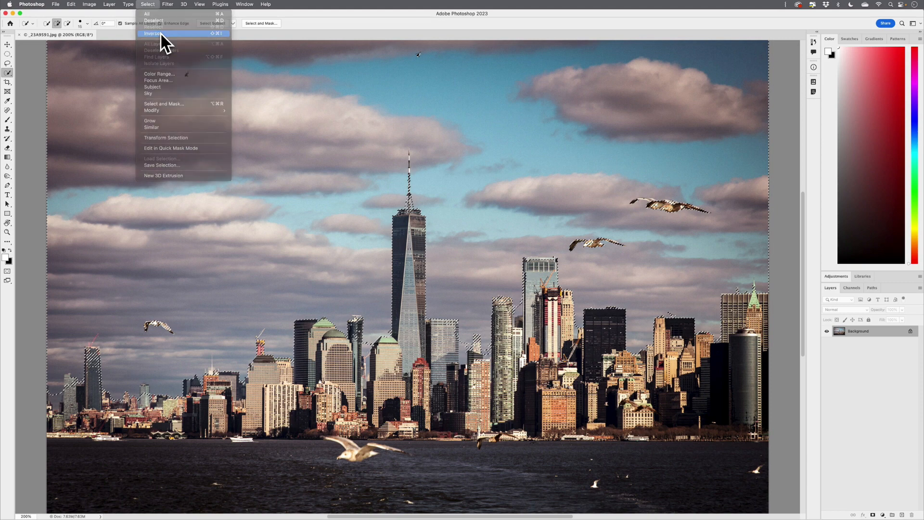
pyautogui.click(152, 34)
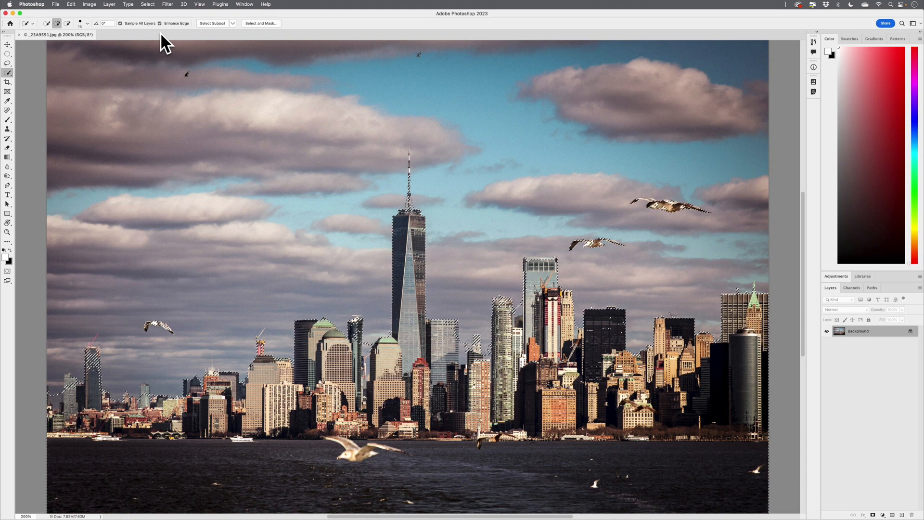
pyautogui.press('cmd+j')
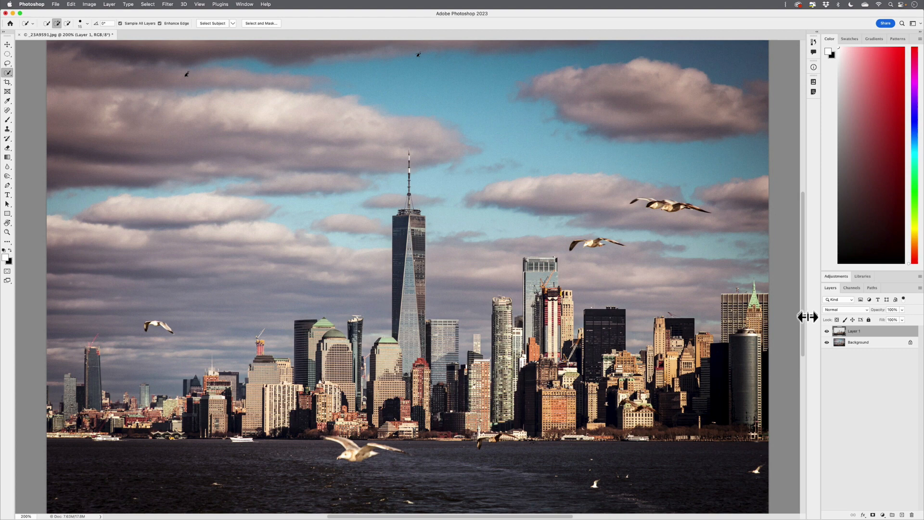
pyautogui.click(826, 342)
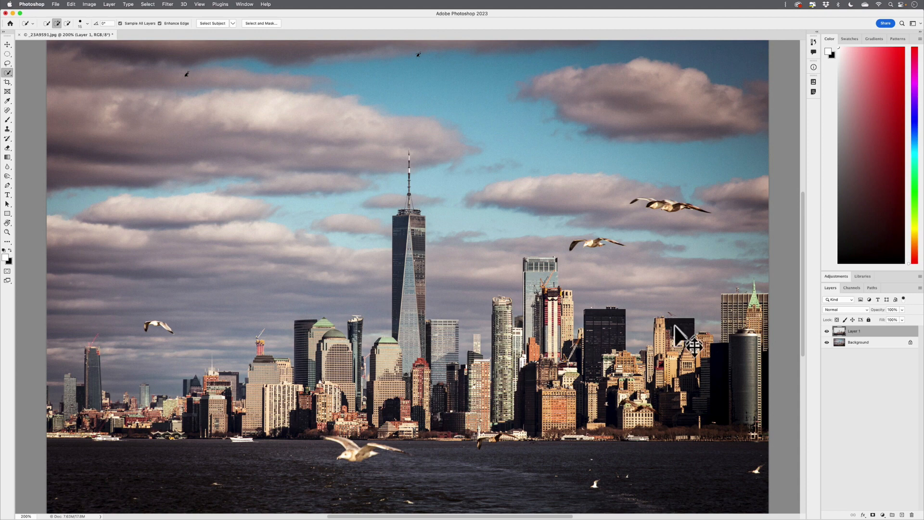
pyautogui.moveTo(680, 334)
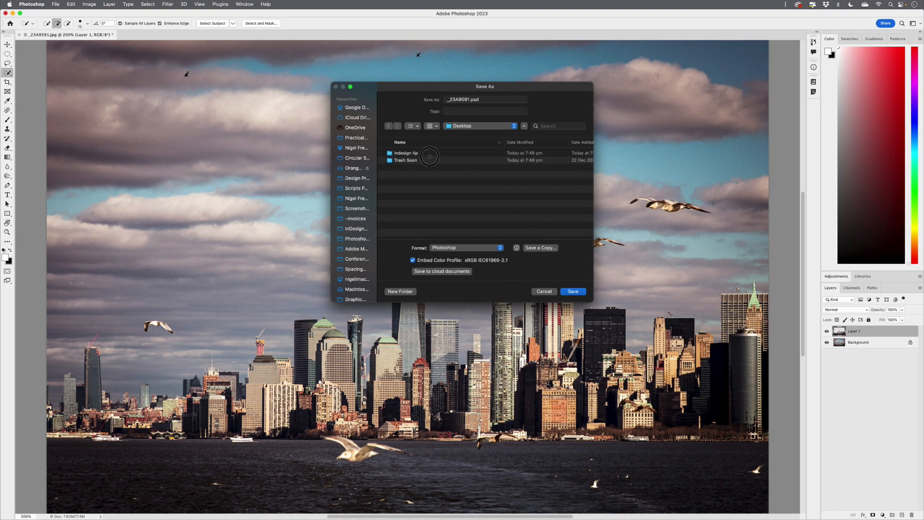
# - Save the layered skyline as a PSD in the Indesign tip folder
pyautogui.doubleClick(405, 153)
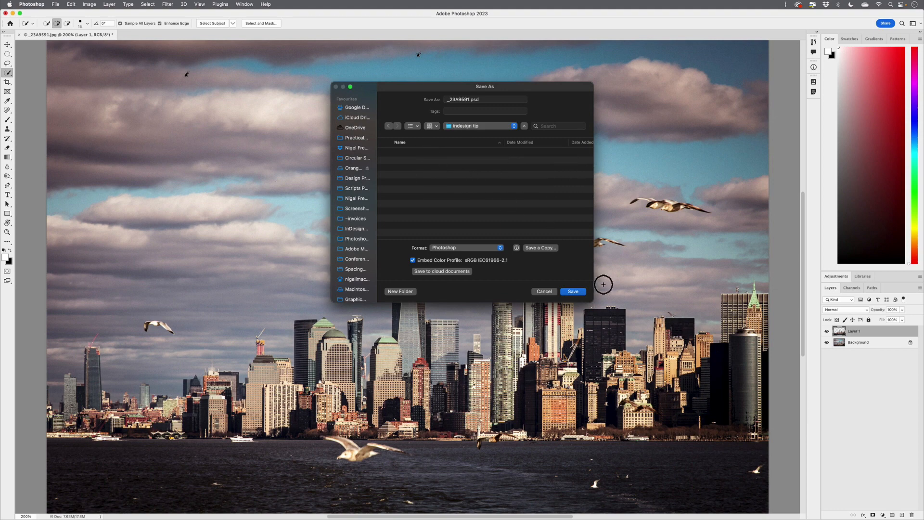
pyautogui.click(572, 292)
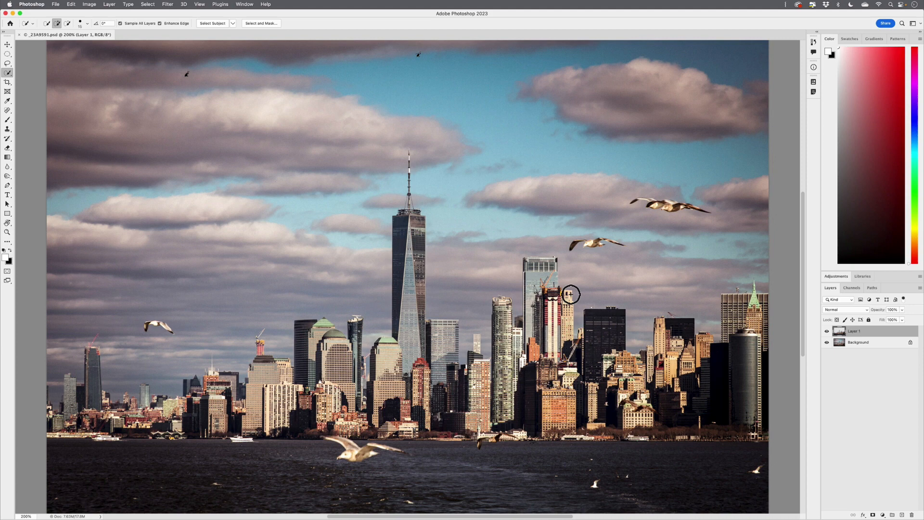
pyautogui.press('cmd+tab')
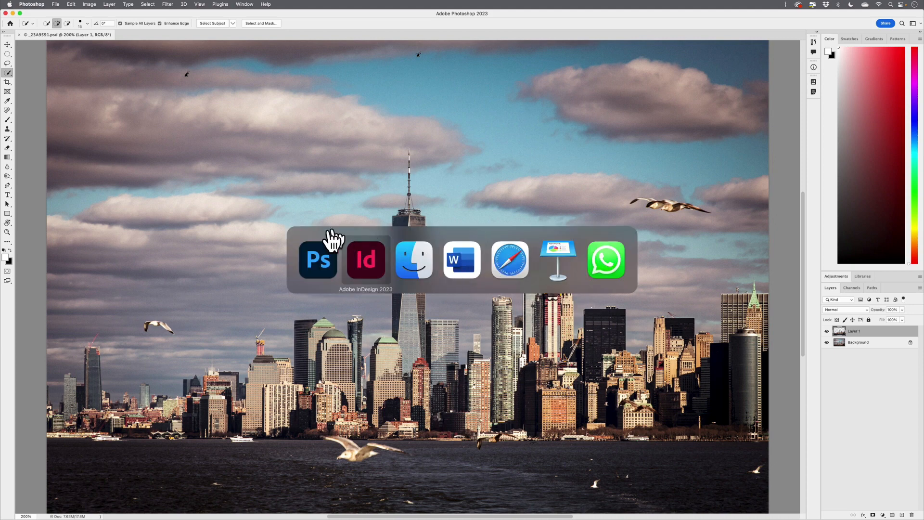
# - In the Links panel, relink the skyline JPG to _23A9591.psd
pyautogui.click(366, 260)
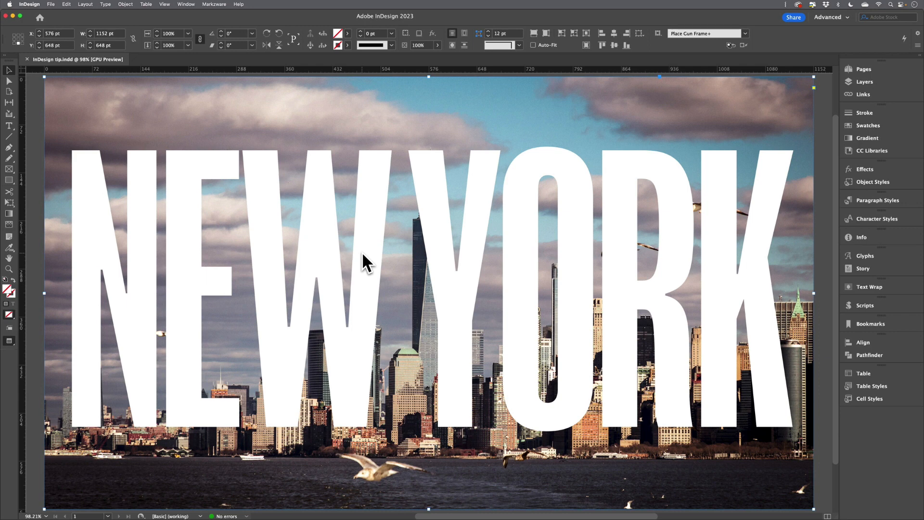
pyautogui.click(863, 94)
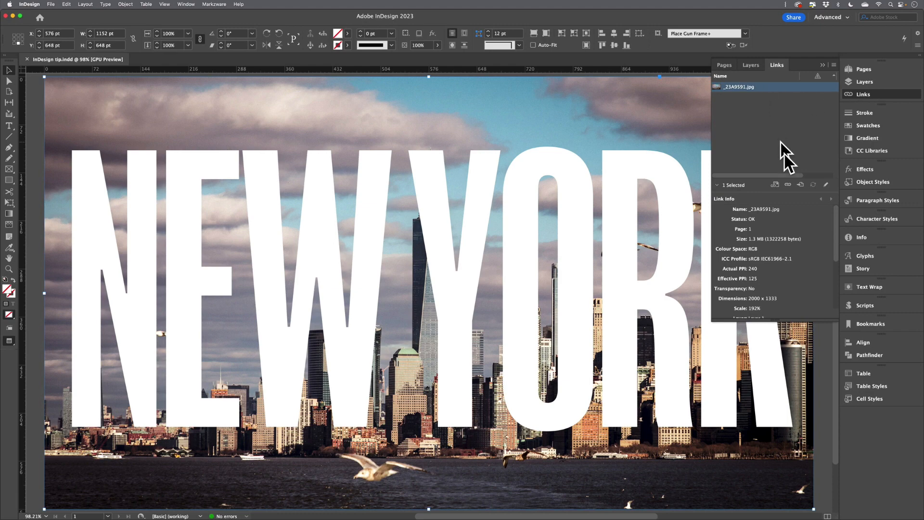
pyautogui.click(787, 184)
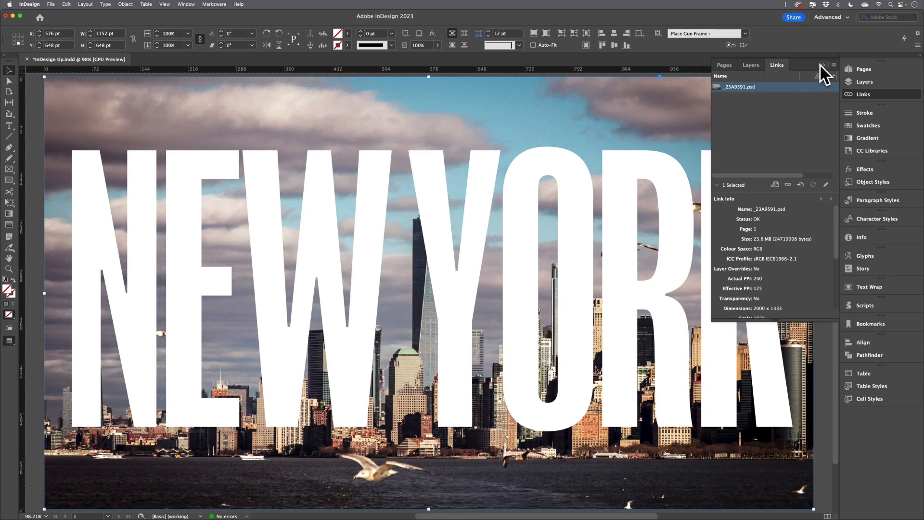
pyautogui.click(824, 65)
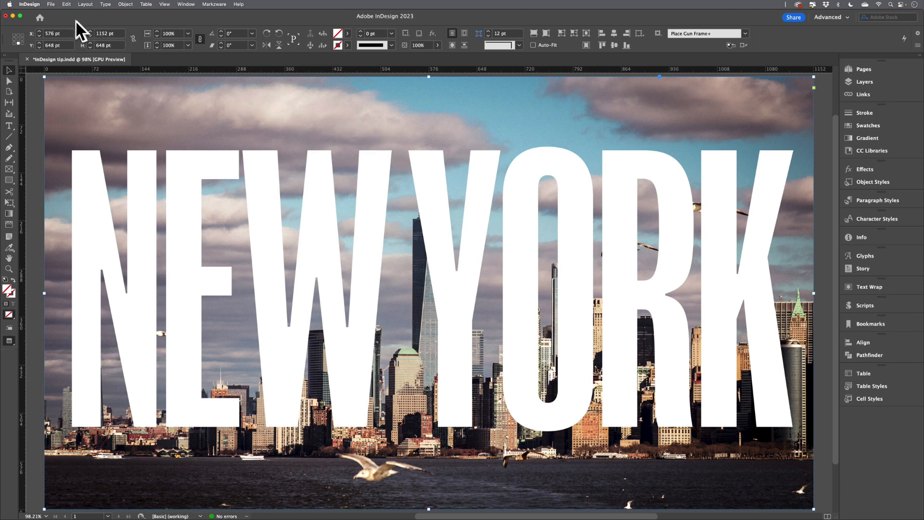
# - Copy the skyline photo with Edit > Copy
pyautogui.click(66, 4)
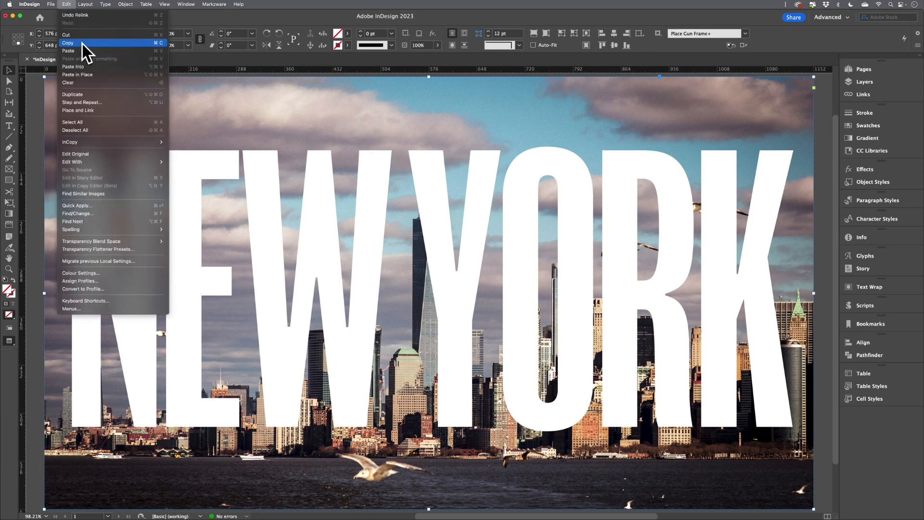
pyautogui.click(68, 42)
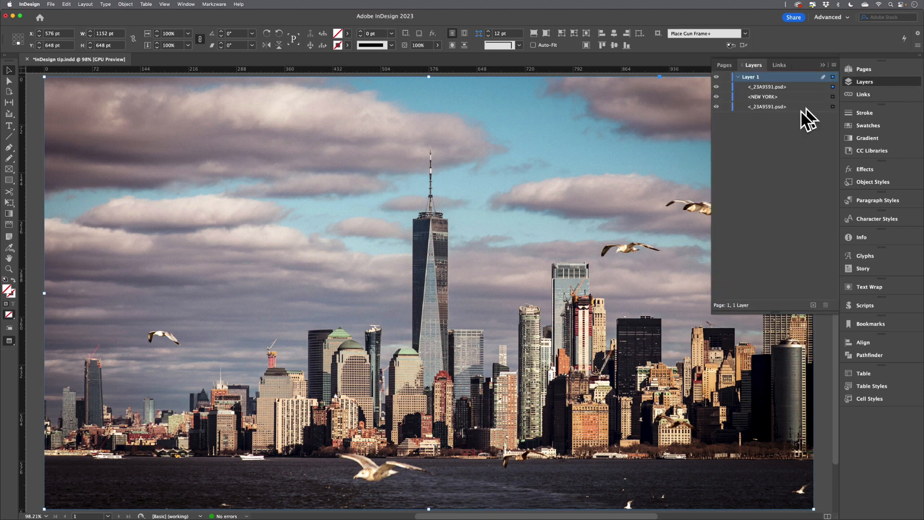
pyautogui.moveTo(779, 101)
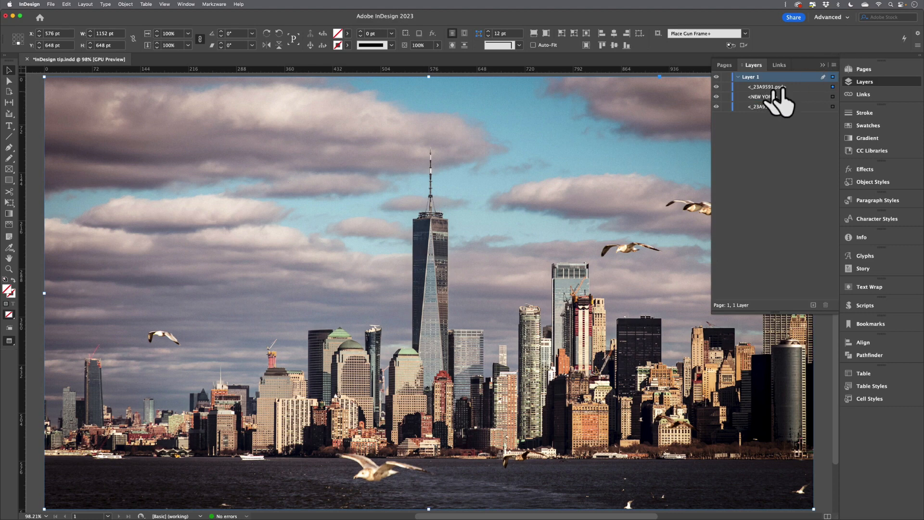
pyautogui.moveTo(798, 97)
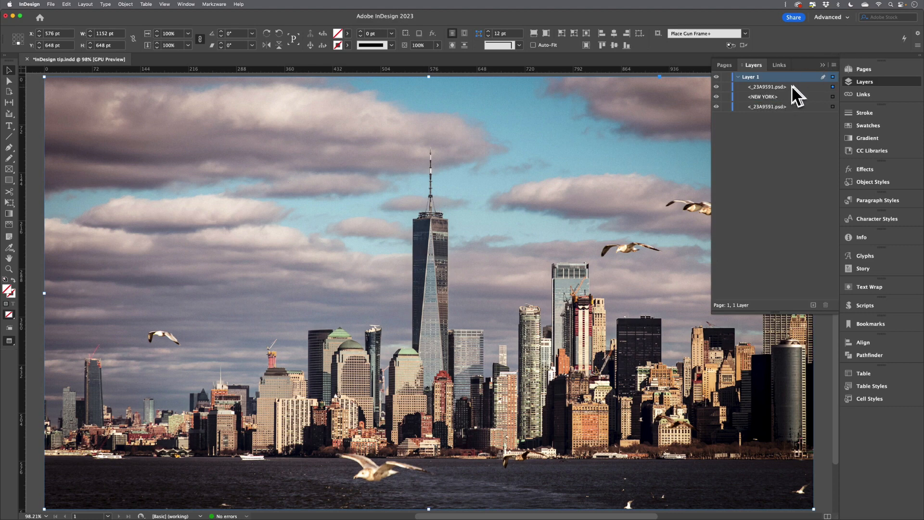
# - Hide the Background layer in the top photo's Object Layer Options
pyautogui.click(125, 4)
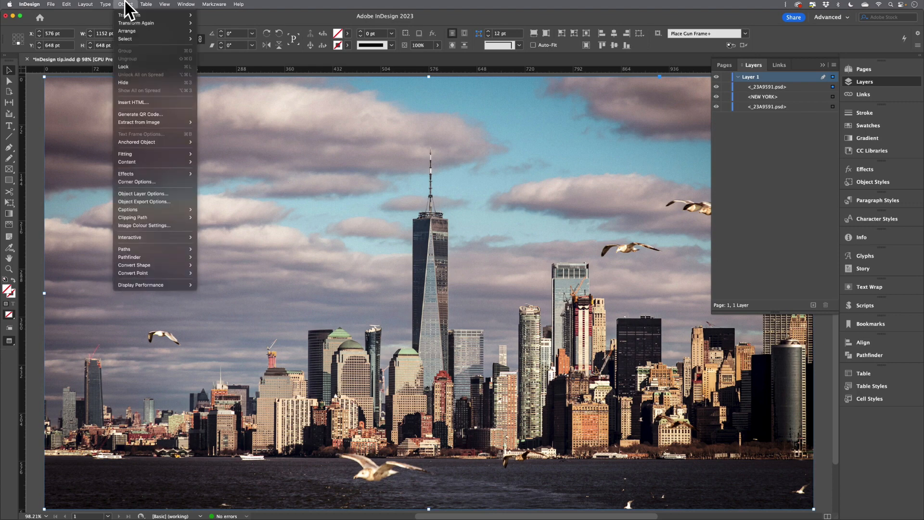
pyautogui.click(143, 194)
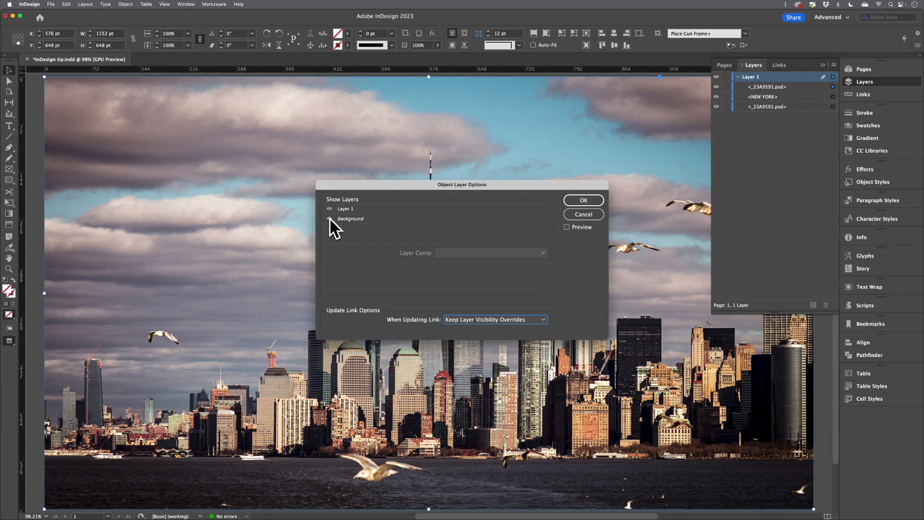
pyautogui.click(329, 218)
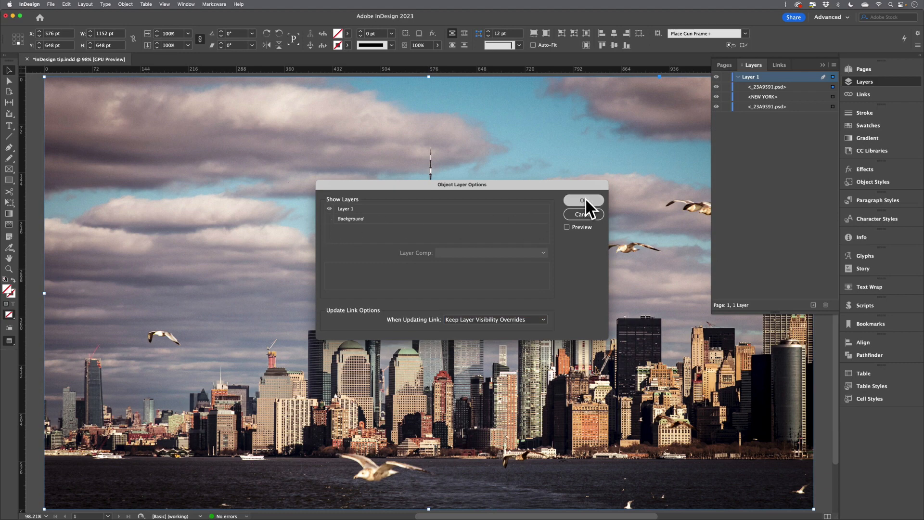
pyautogui.click(583, 200)
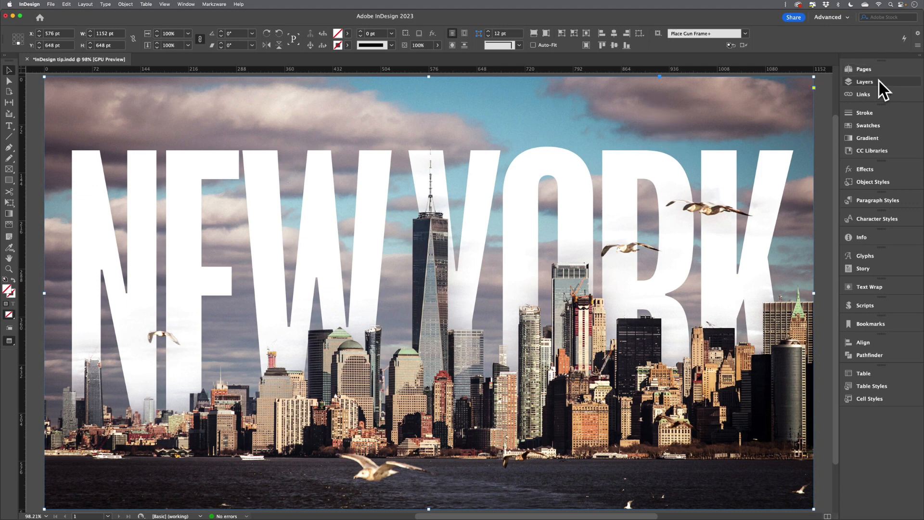
# - Select the NEW YORK frame and set its text opacity to 80% in Effects
pyautogui.click(864, 81)
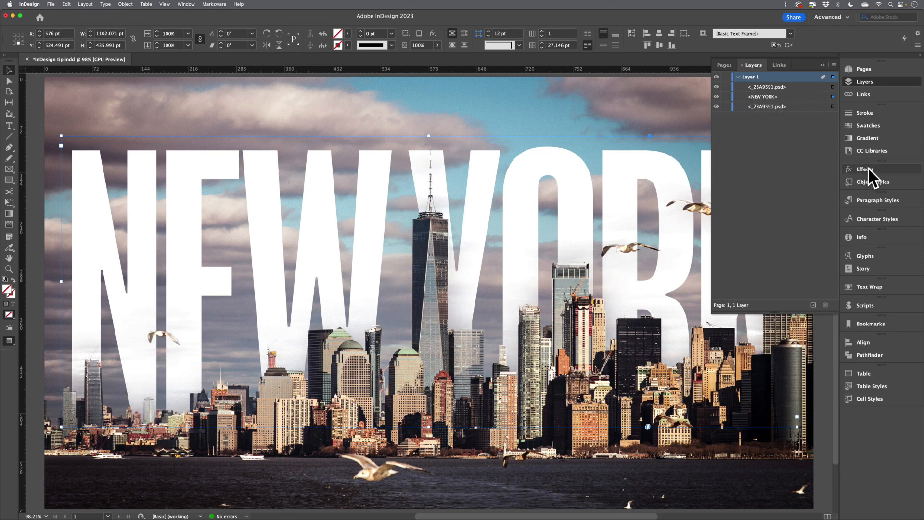
pyautogui.click(864, 169)
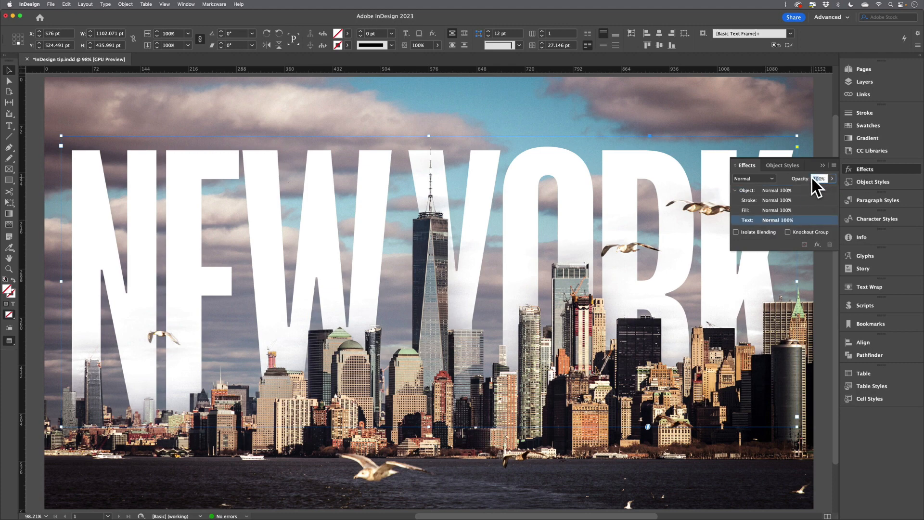
pyautogui.write('80')
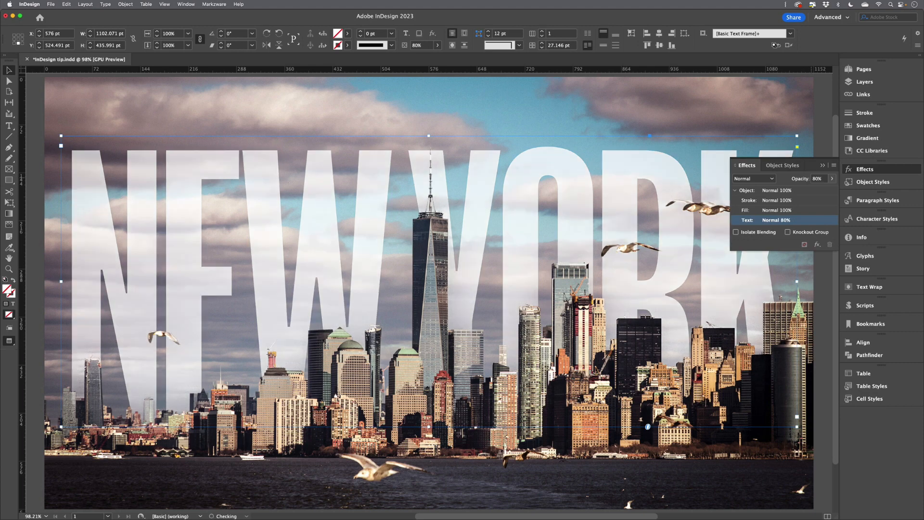